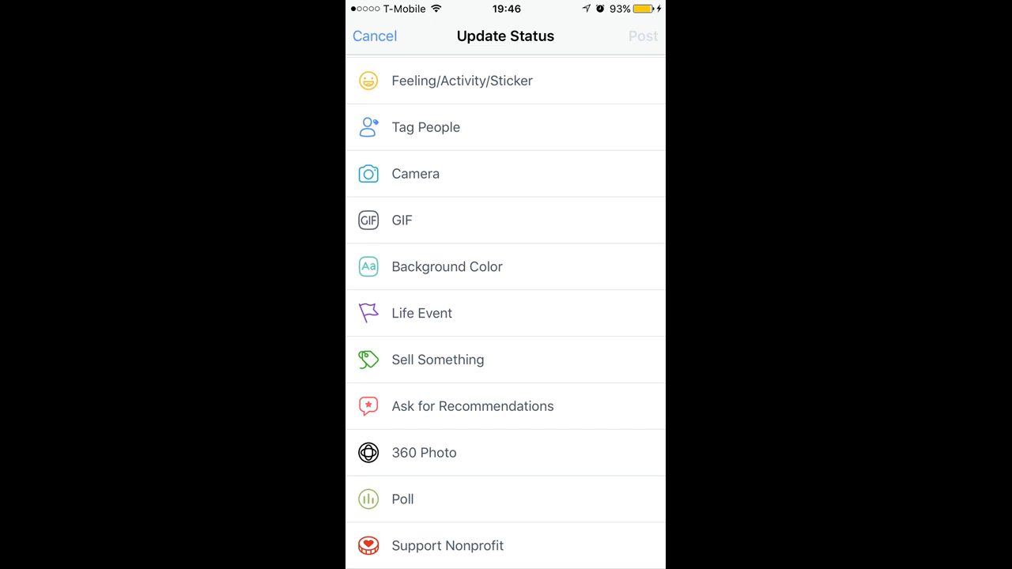
- Browse the Update Status options, a post's reactions, the Friends suggestions and the Notifications list
{"action": "left_click", "coordinate": [375, 35]}
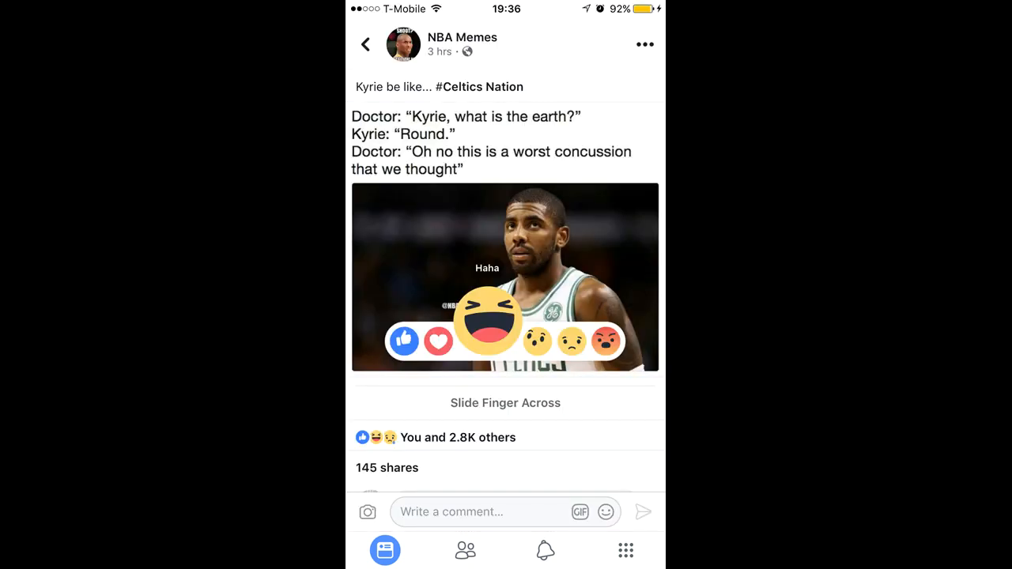
{"action": "left_click", "coordinate": [465, 550]}
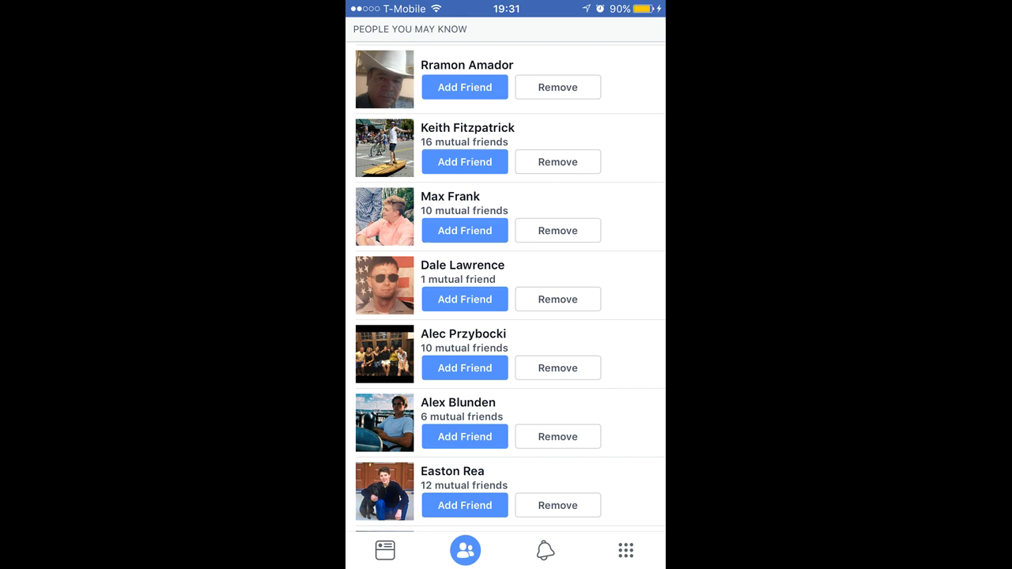
{"action": "left_click", "coordinate": [544, 550]}
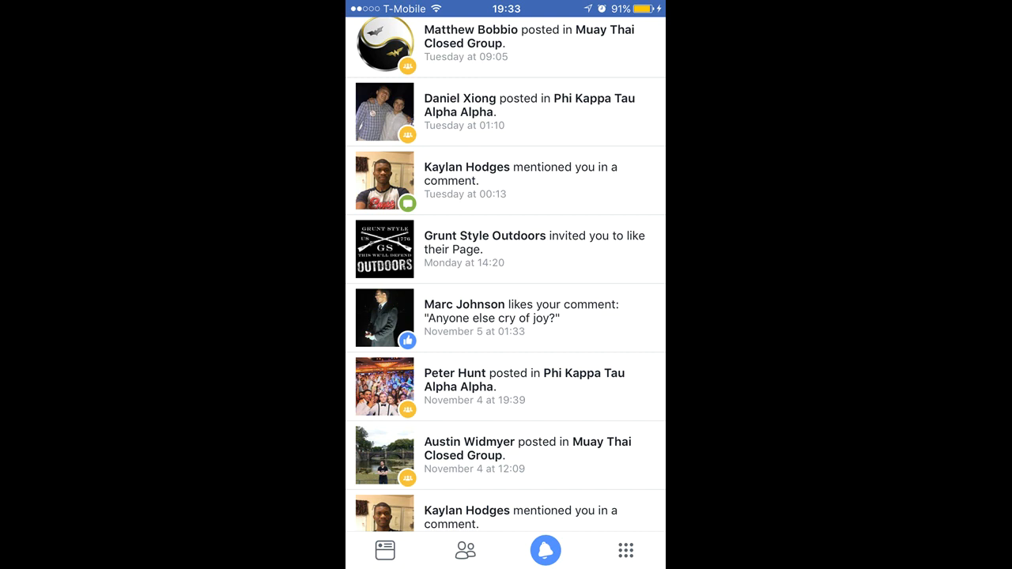
{"action": "left_click", "coordinate": [626, 550]}
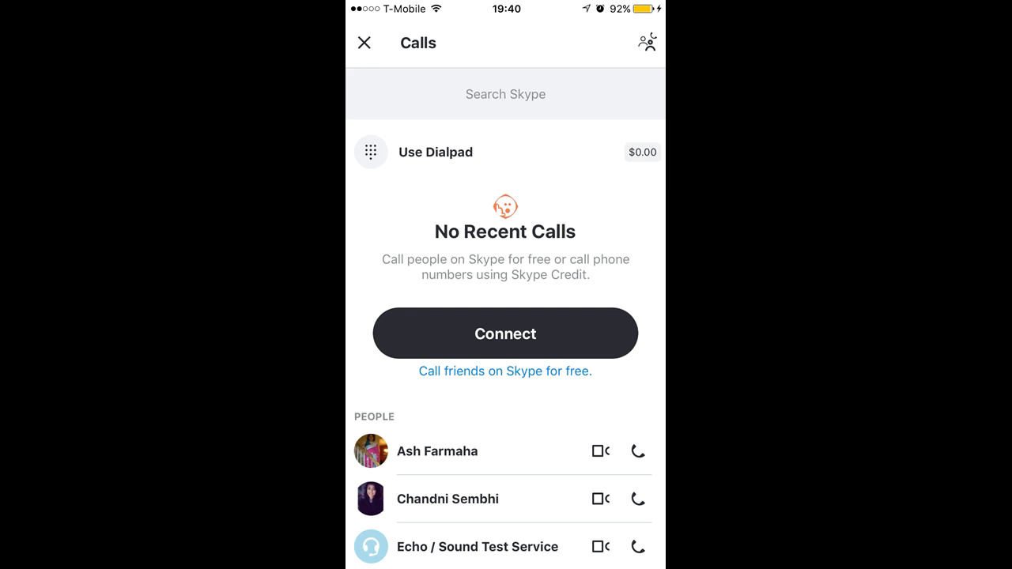
- Go from the empty Calls screen to the Contacts list filtered to Skype contacts
{"action": "left_click", "coordinate": [647, 42]}
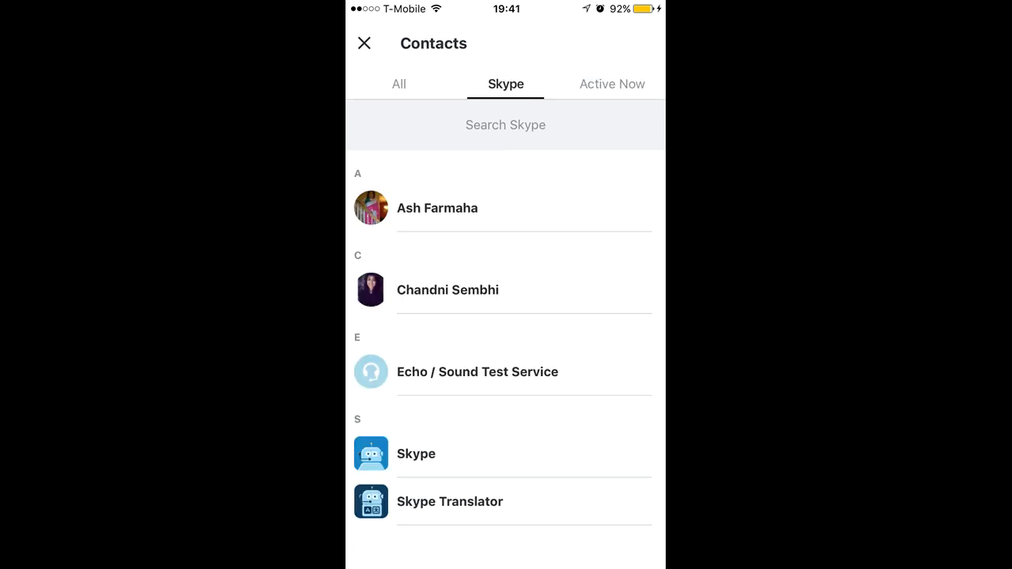